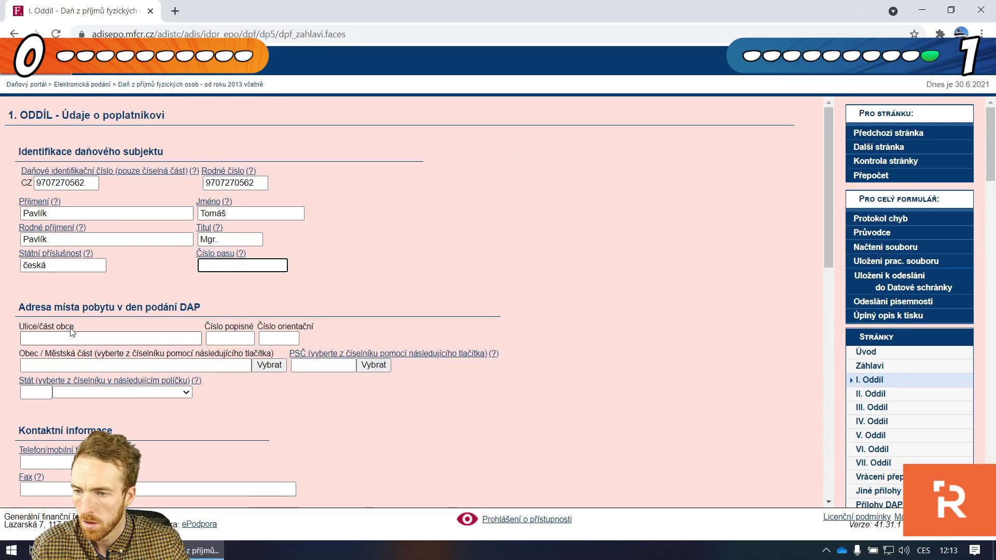
{"action": "type", "text": "Kluzákova"}
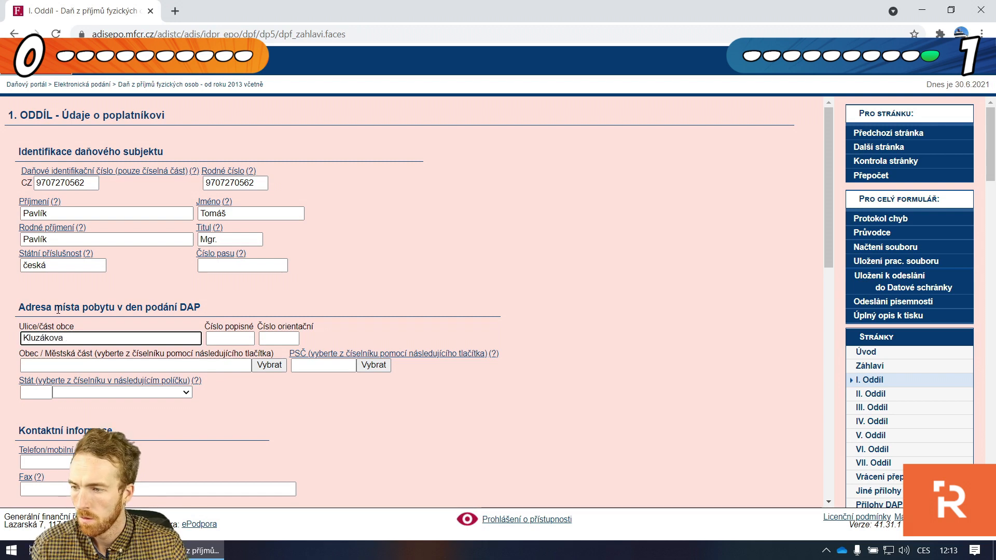
{"action": "type", "text": "25"}
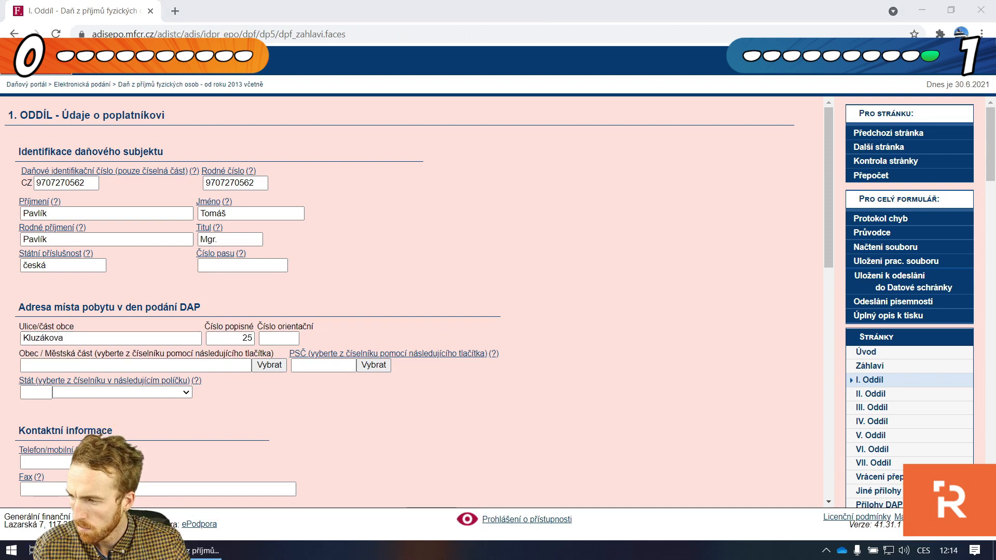
{"action": "type", "text": "4"}
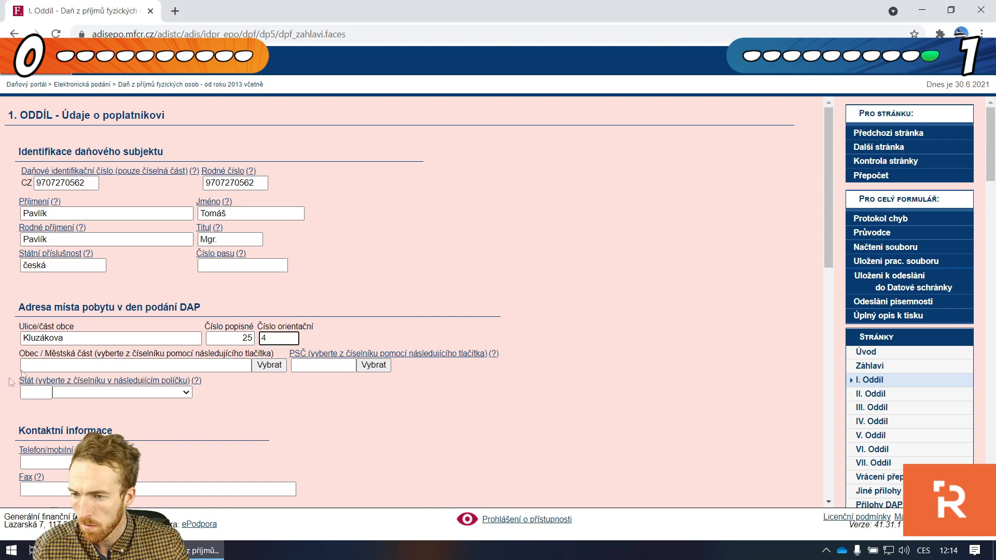
{"action": "type", "text": "brně"}
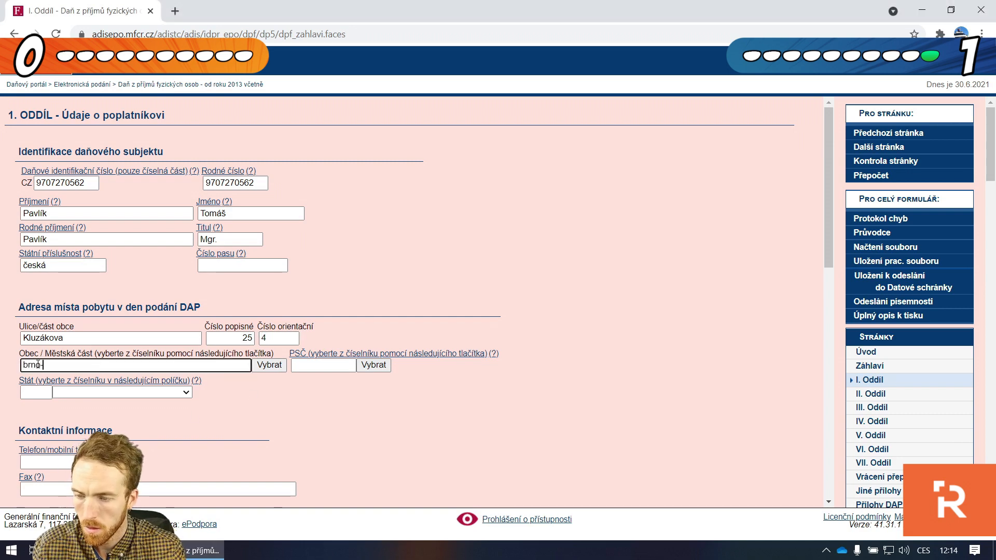
{"action": "type", "text": "brno-bystrc"}
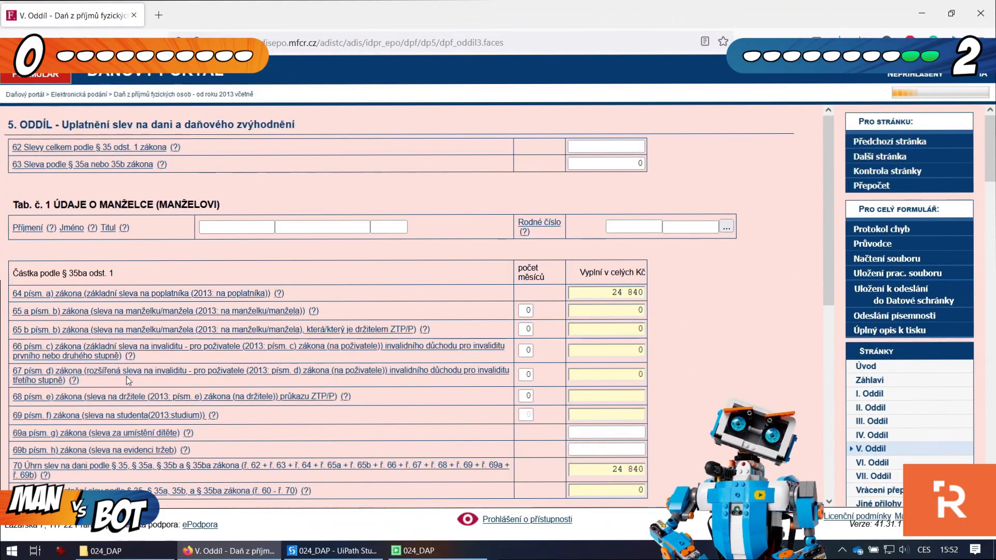
- Accept 4000 as the total tax credits and generate the full printable copy
{"action": "left_click", "coordinate": [874, 476]}
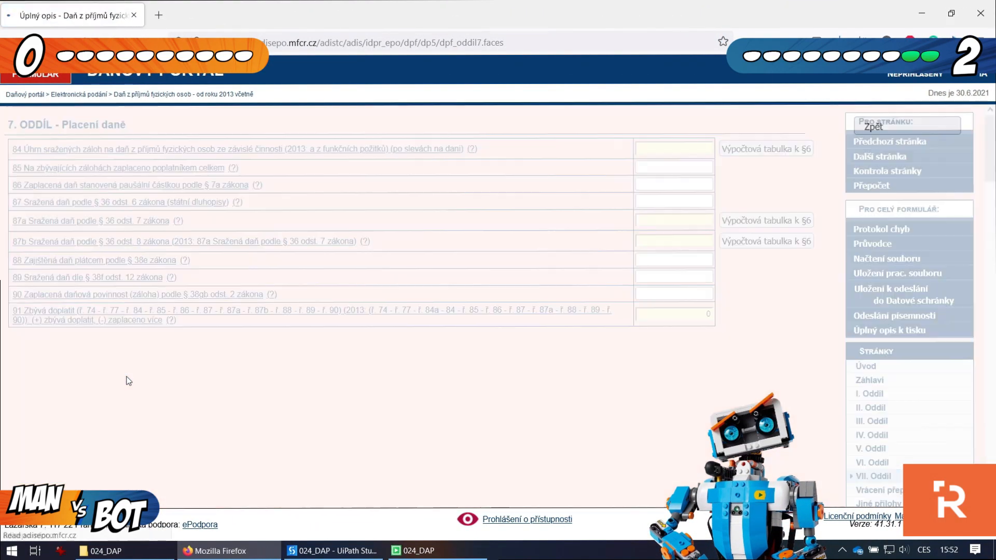
{"action": "left_click", "coordinate": [888, 330]}
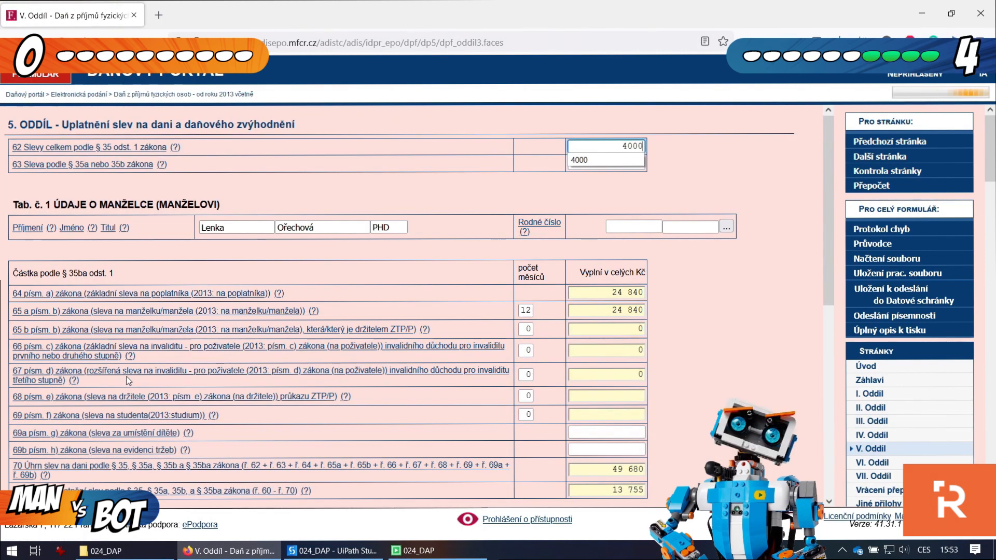
{"action": "left_click", "coordinate": [888, 330]}
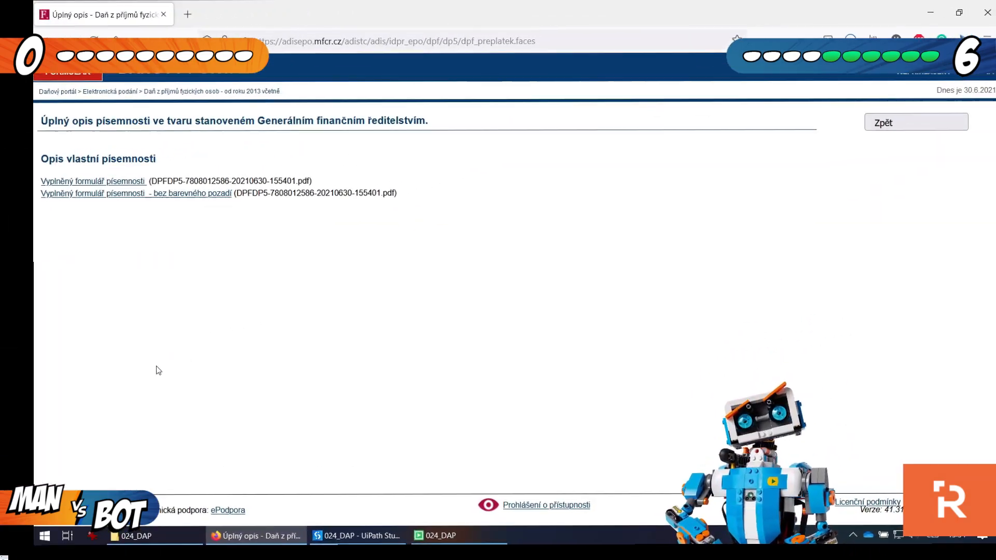
- Return to begin the next taxpayer's return and advance through the following sections
{"action": "left_click", "coordinate": [915, 122]}
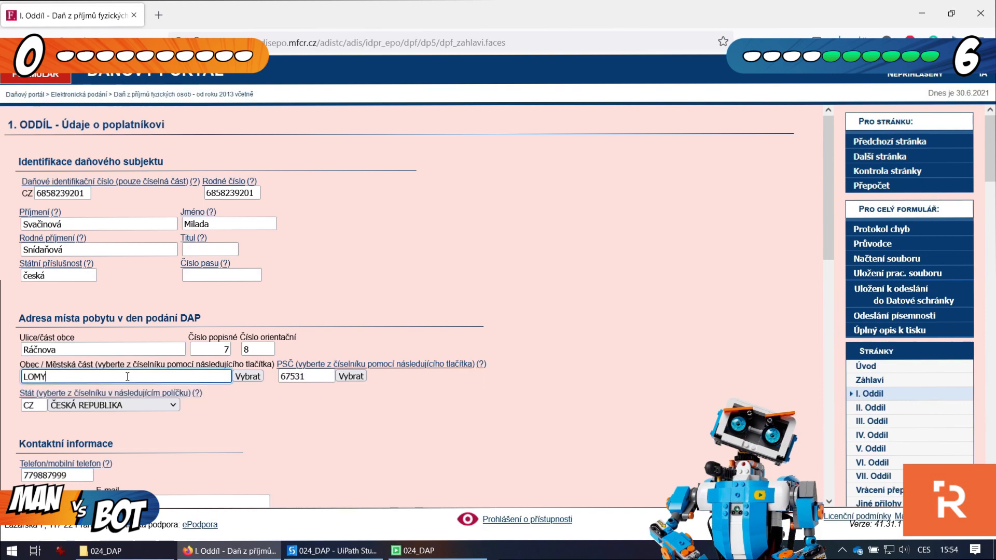
{"action": "left_click", "coordinate": [872, 421]}
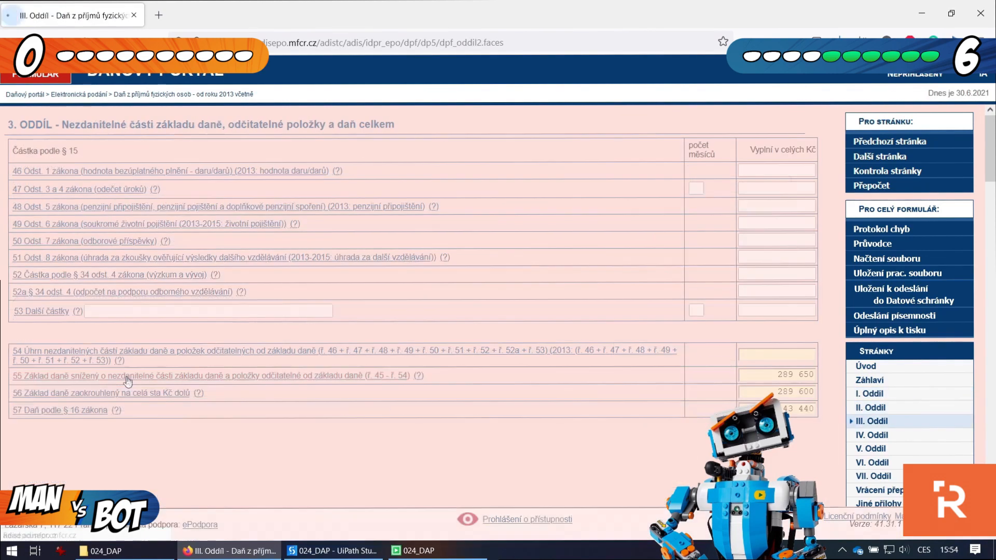
{"action": "left_click", "coordinate": [871, 448]}
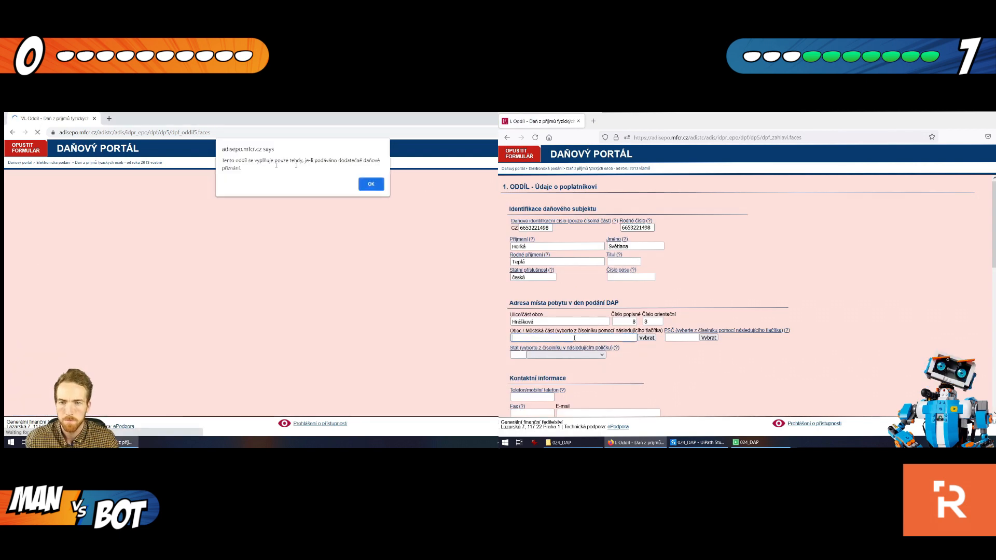
- Dismiss the supplementary-return alert with OK
{"action": "left_click", "coordinate": [370, 184]}
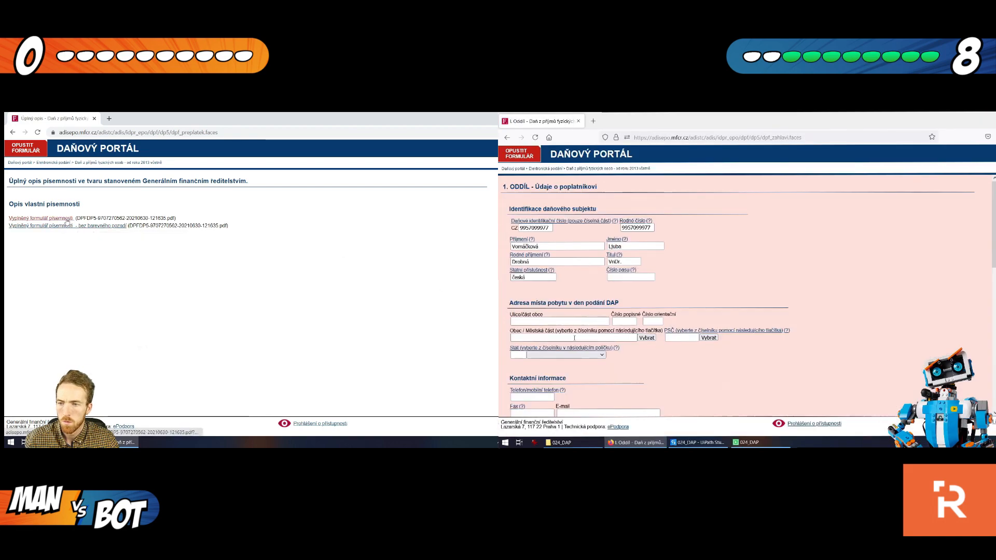
- Open the 'Vyplněný formulář písemnosti' PDF of the completed return in the browser viewer
{"action": "left_click", "coordinate": [42, 218]}
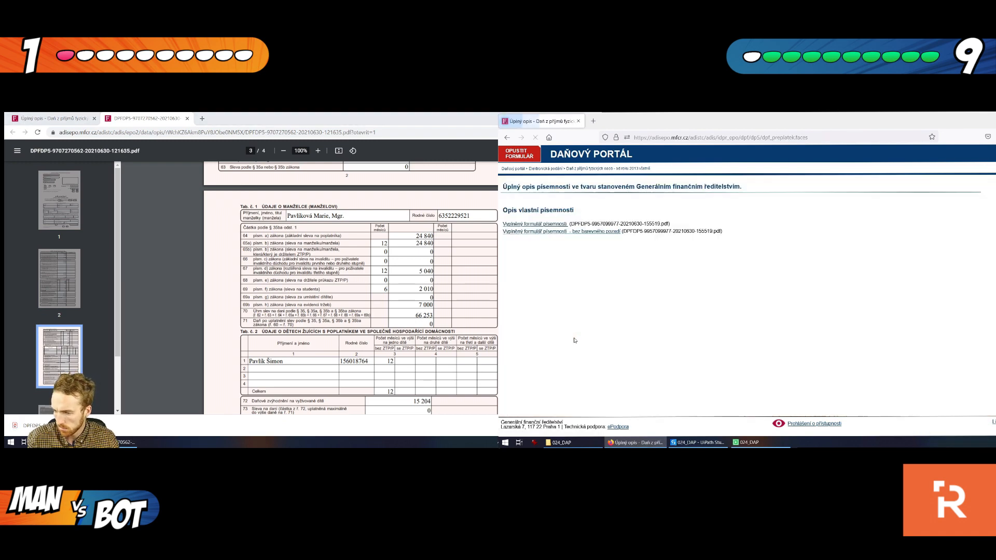
{"action": "left_click", "coordinate": [542, 224]}
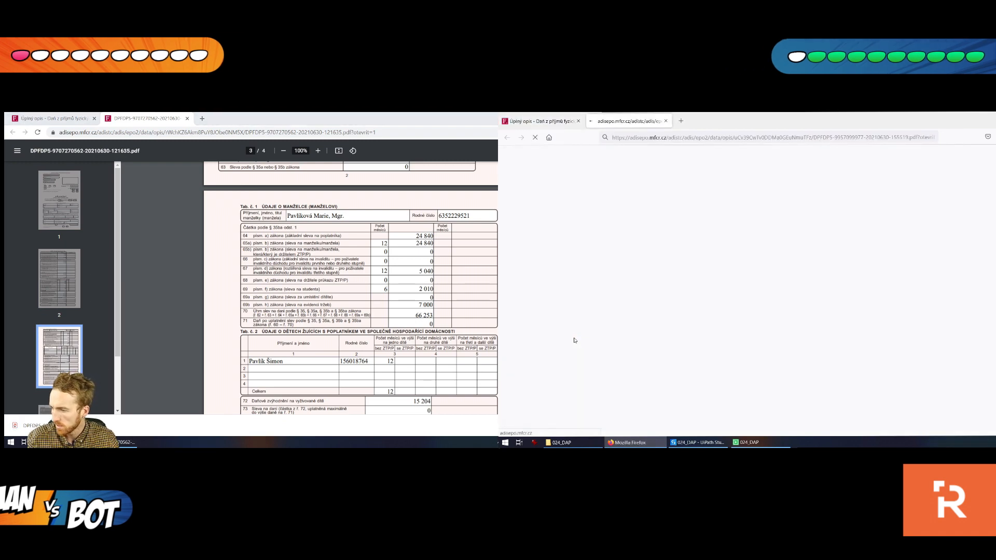